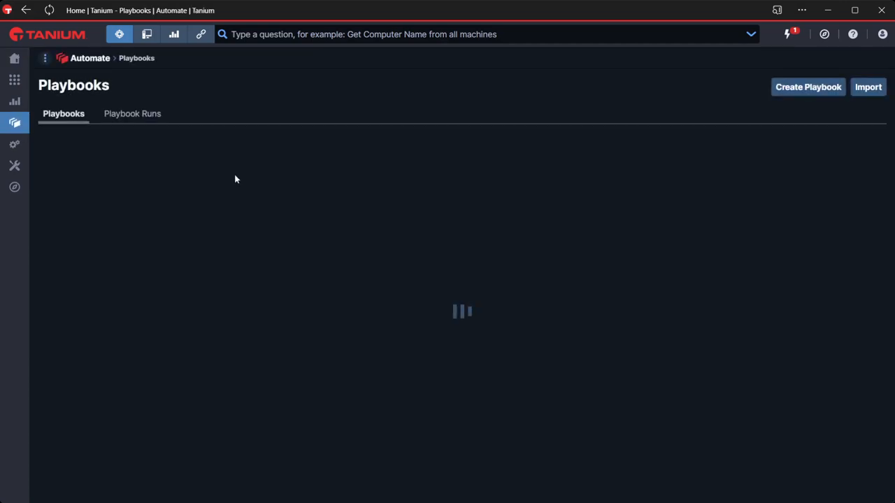
Step: Start a new playbook and bring its blank creation form into view
left_click(808, 87)
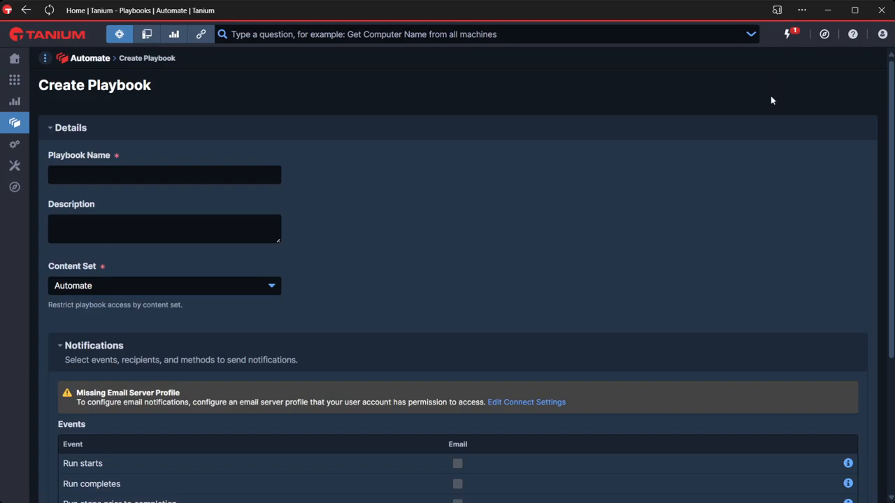
scroll("down", 3)
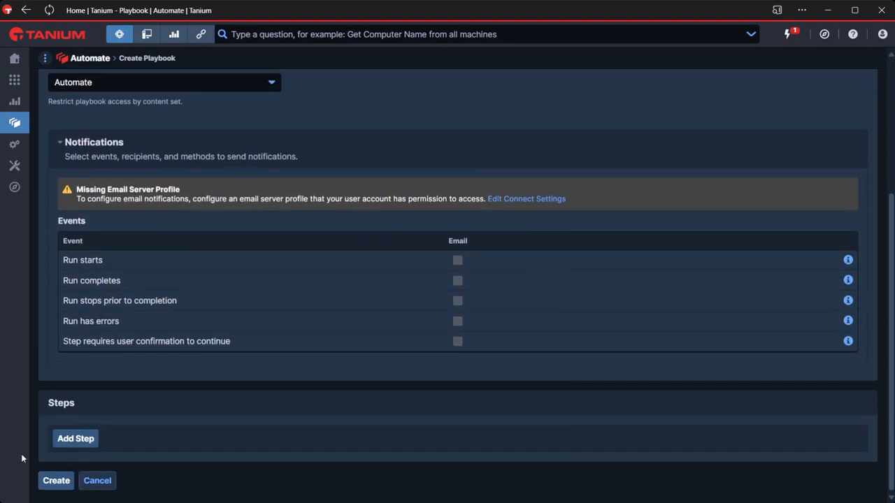
left_click(75, 439)
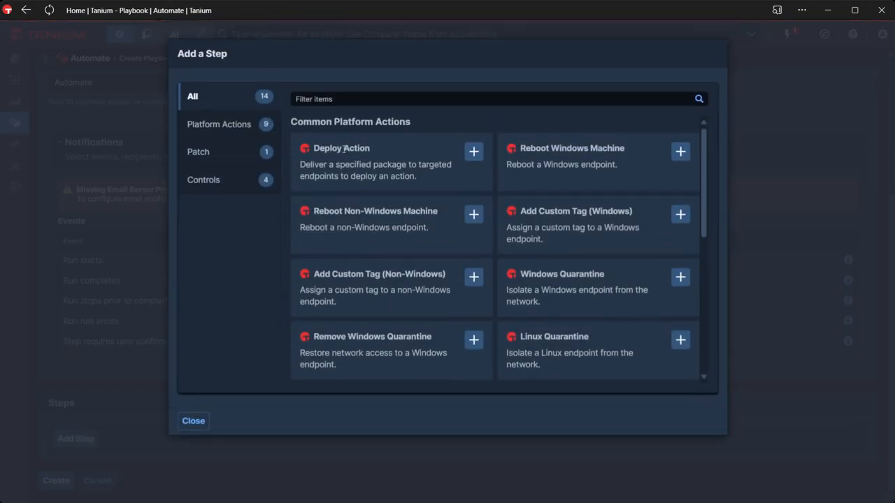
mouse_move(350, 157)
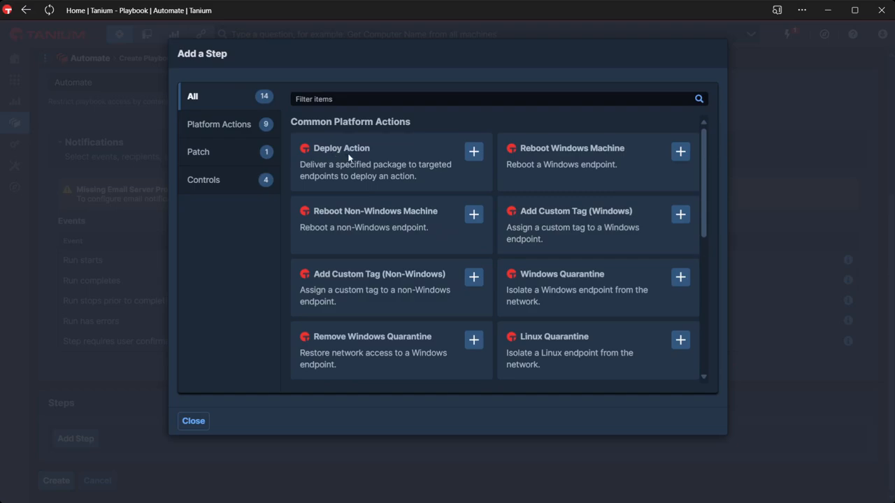
scroll("down", 3)
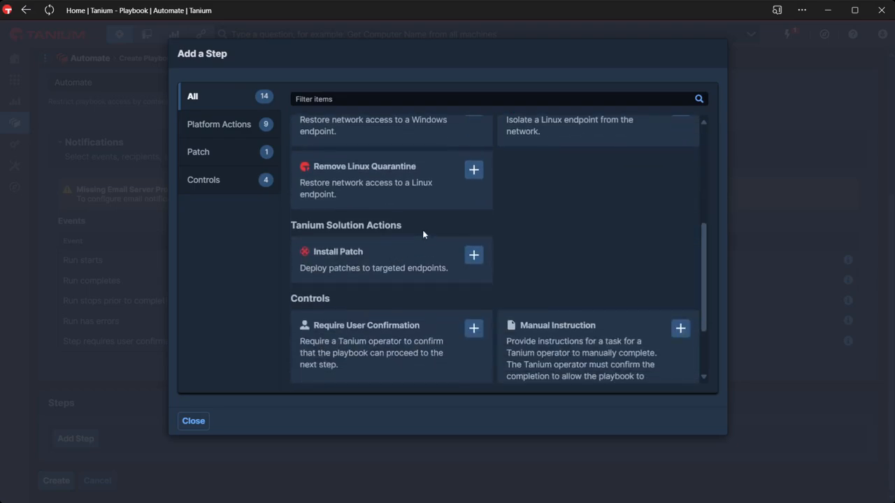
scroll("down", 3)
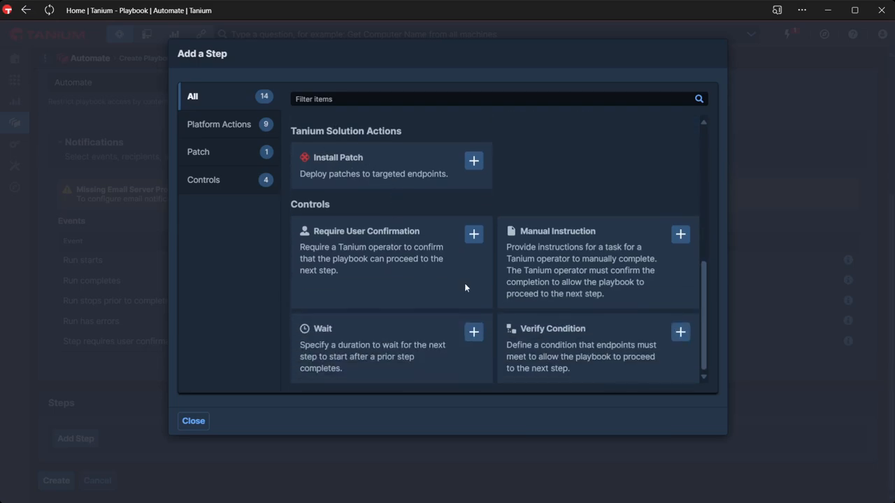
mouse_move(467, 313)
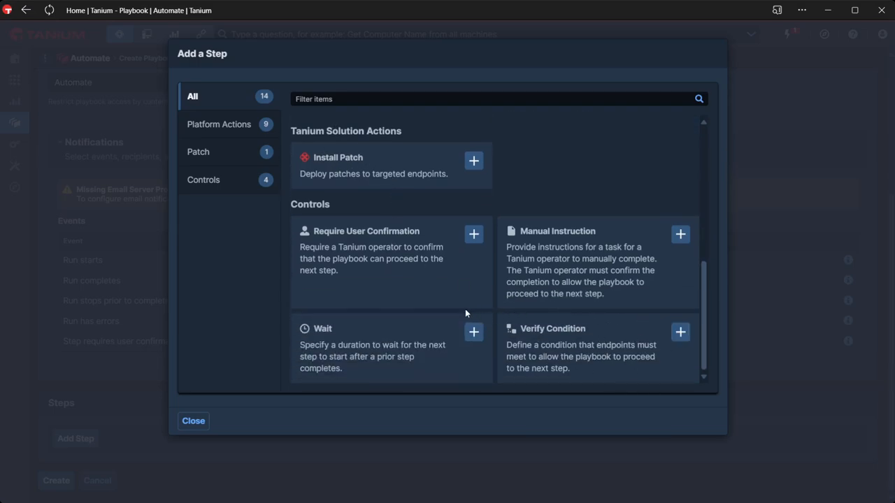
mouse_move(402, 263)
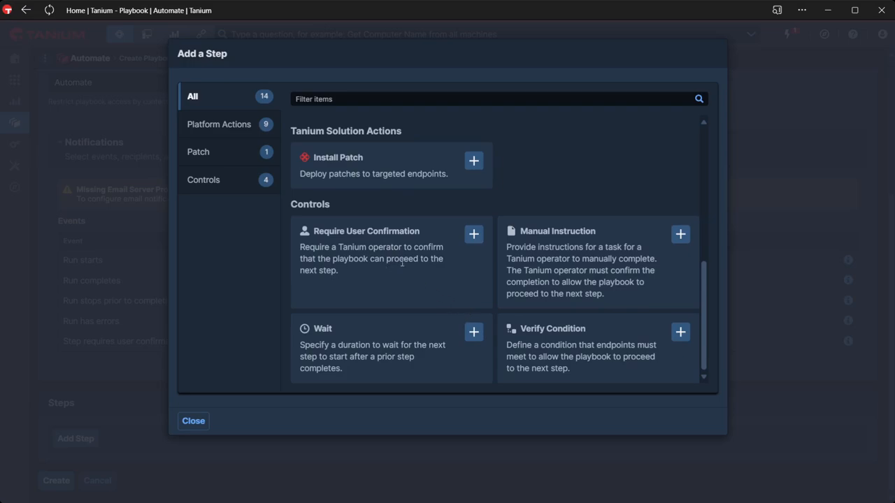
mouse_move(506, 325)
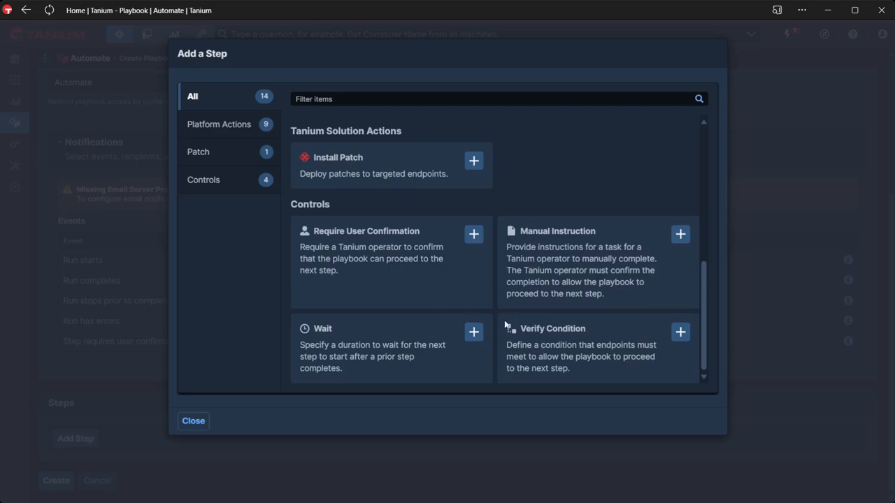
mouse_move(589, 348)
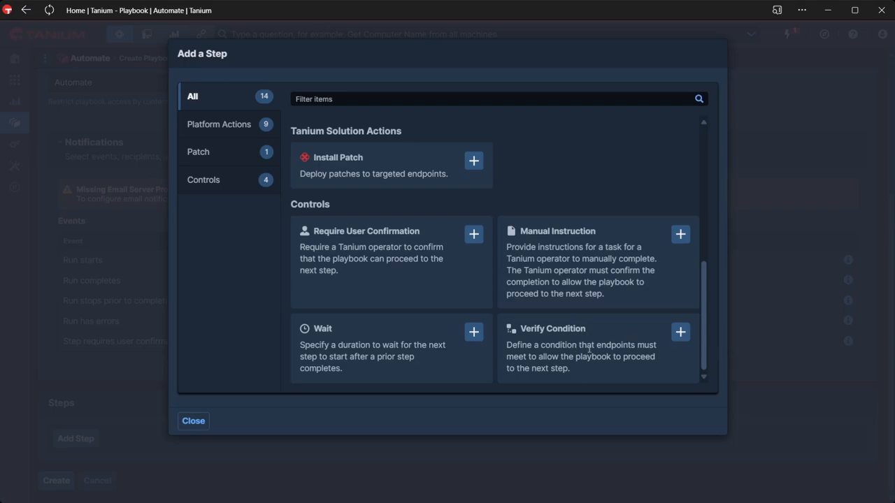
mouse_move(422, 184)
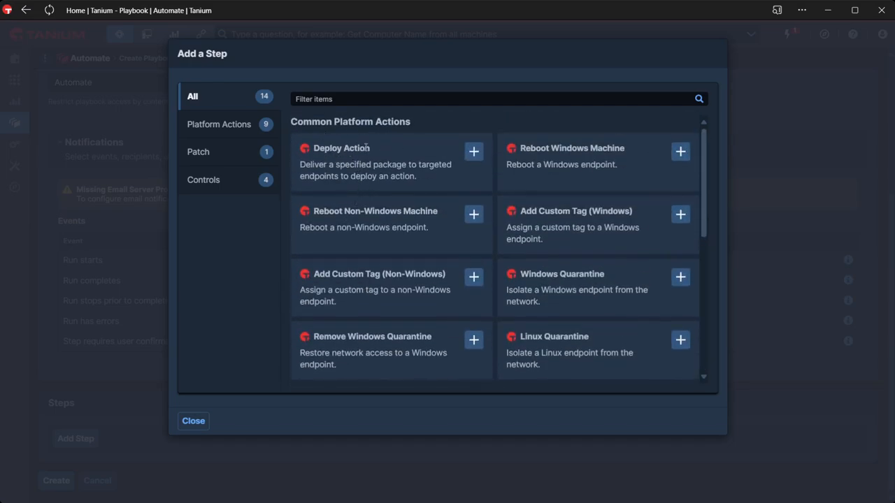
mouse_move(349, 143)
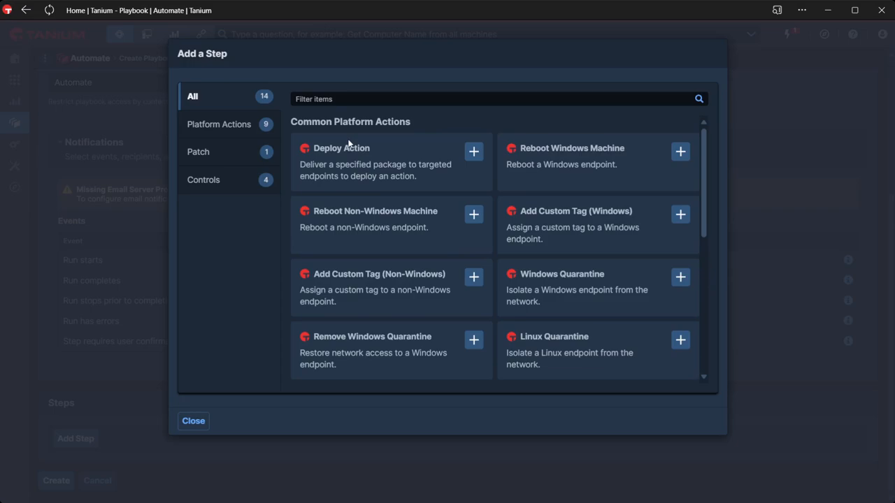
left_click(193, 421)
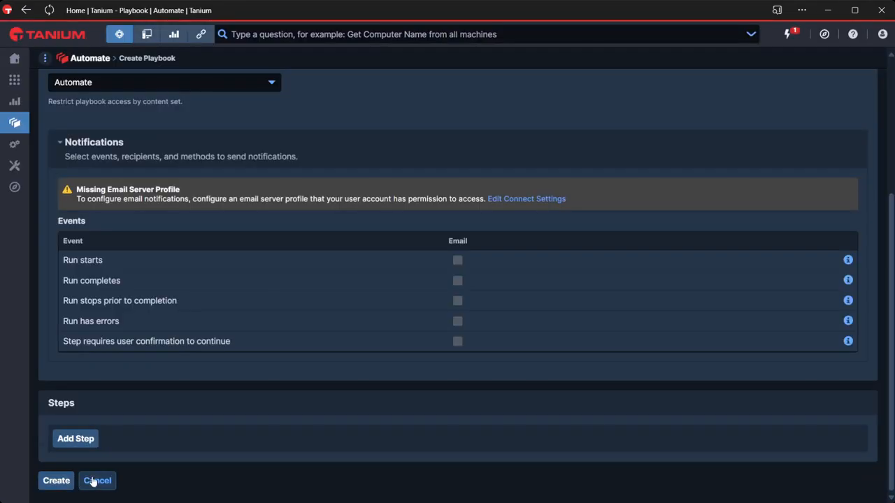
Step: Cancel the unsaved new playbook and return to the Playbooks list
left_click(98, 481)
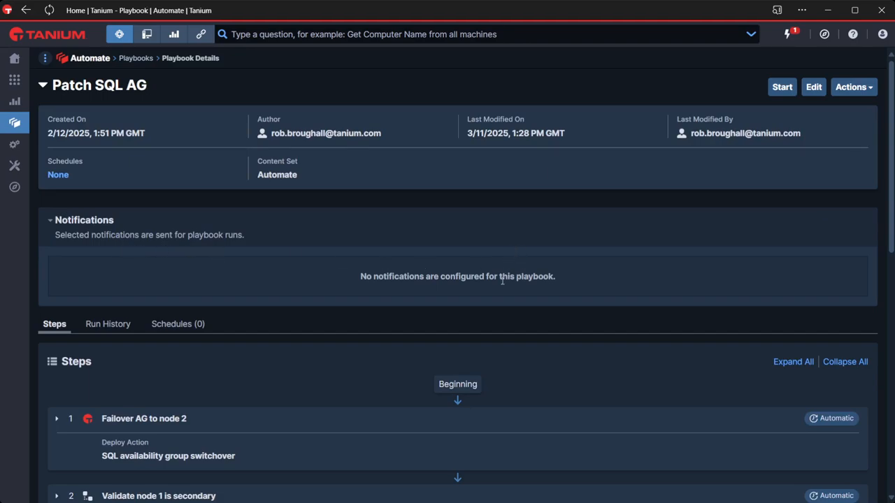
mouse_move(525, 274)
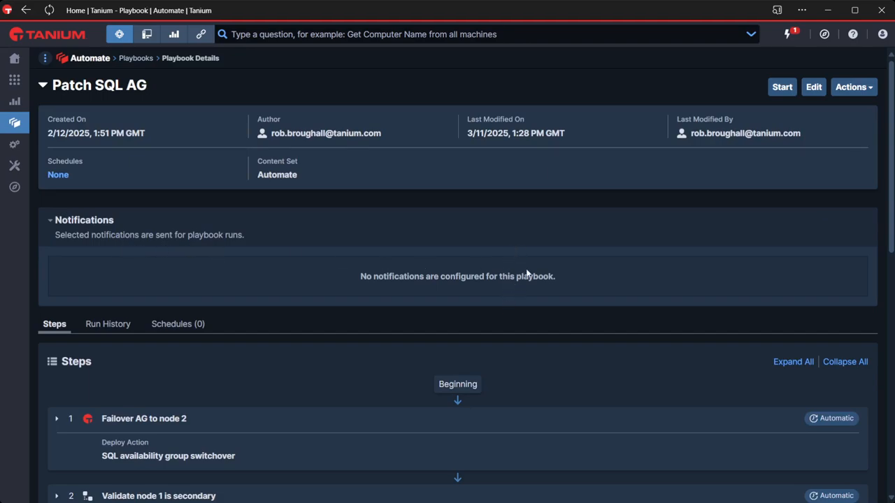
mouse_move(520, 263)
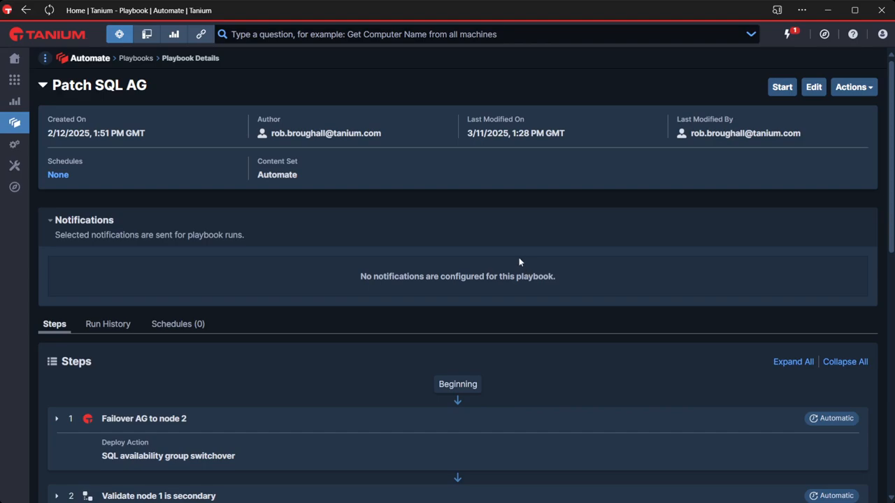
mouse_move(512, 237)
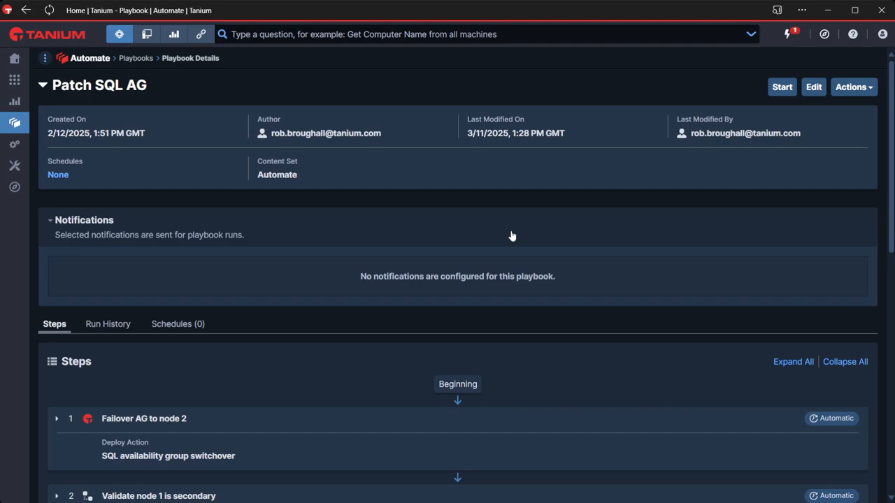
mouse_move(498, 268)
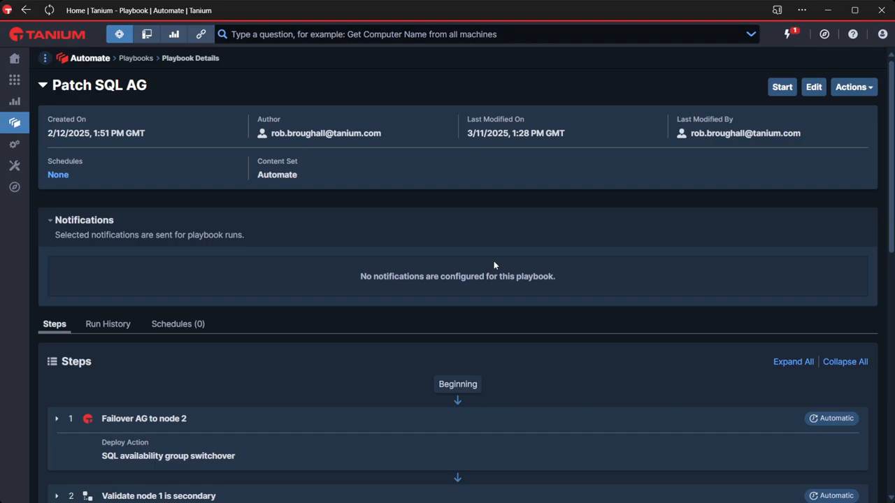
mouse_move(473, 292)
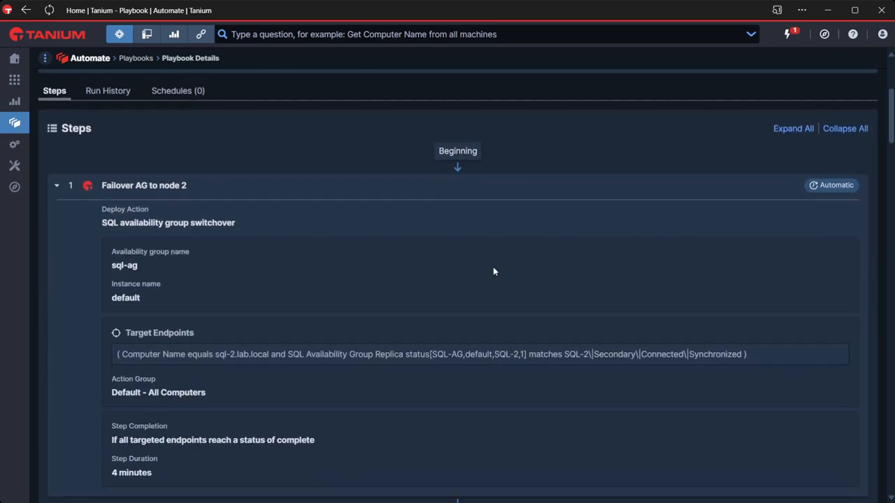
mouse_move(492, 277)
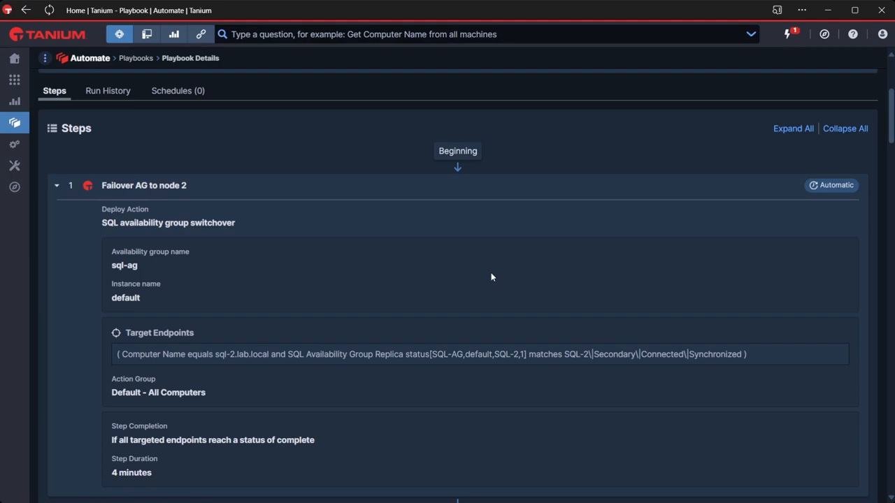
mouse_move(247, 185)
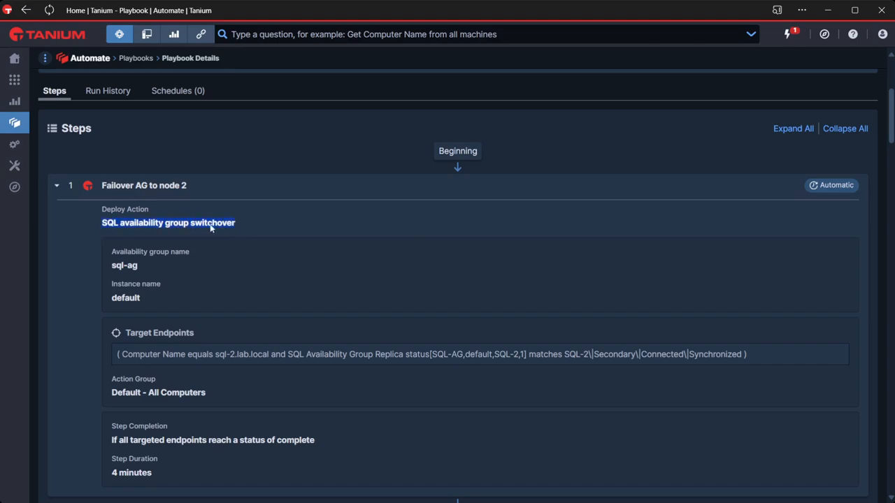
mouse_move(201, 256)
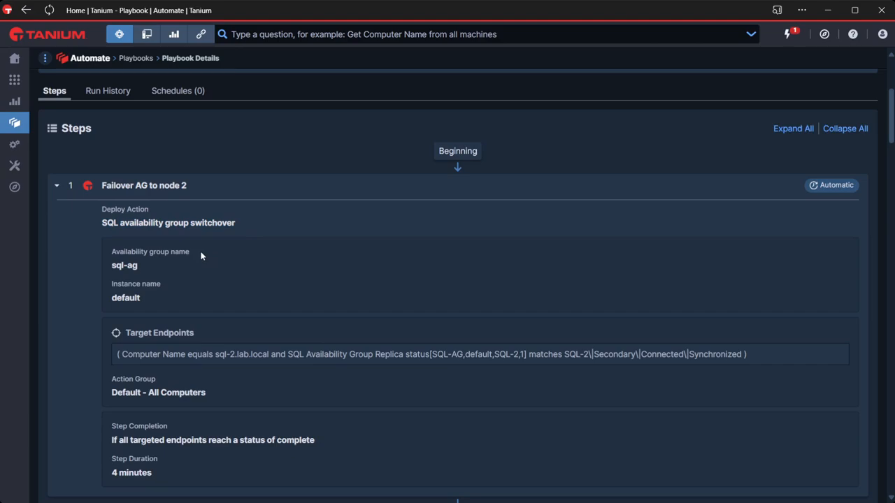
mouse_move(489, 360)
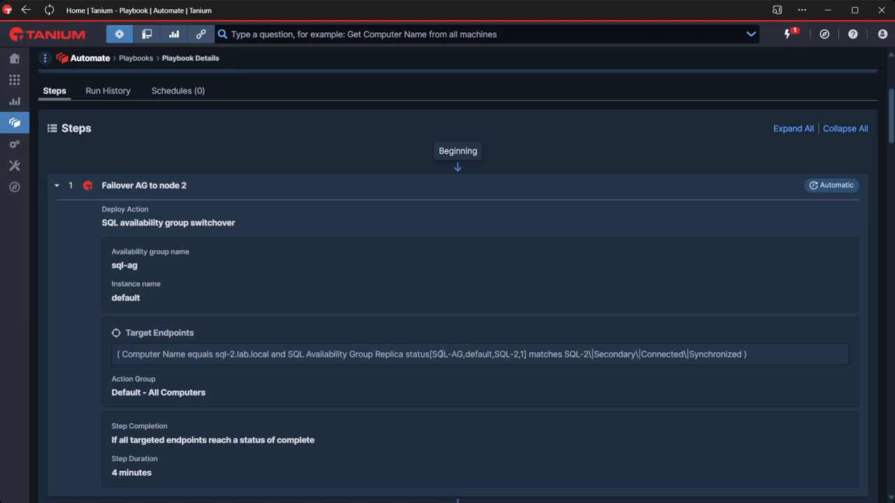
mouse_move(560, 369)
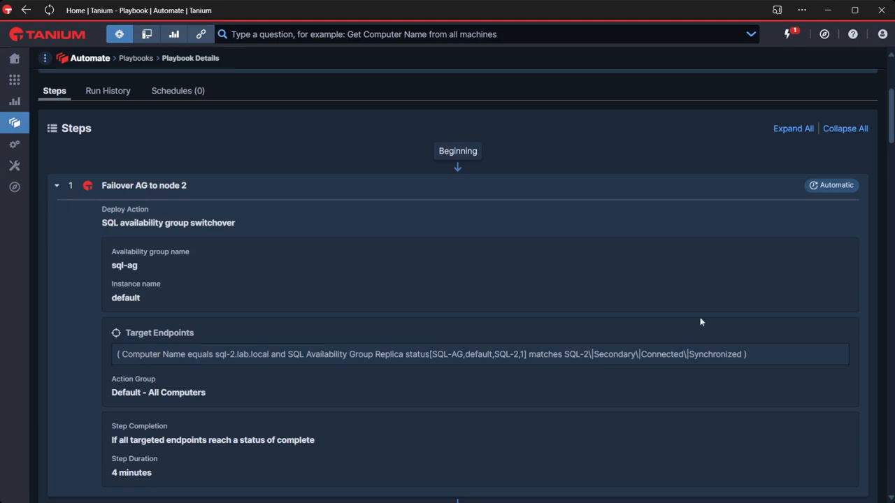
mouse_move(706, 353)
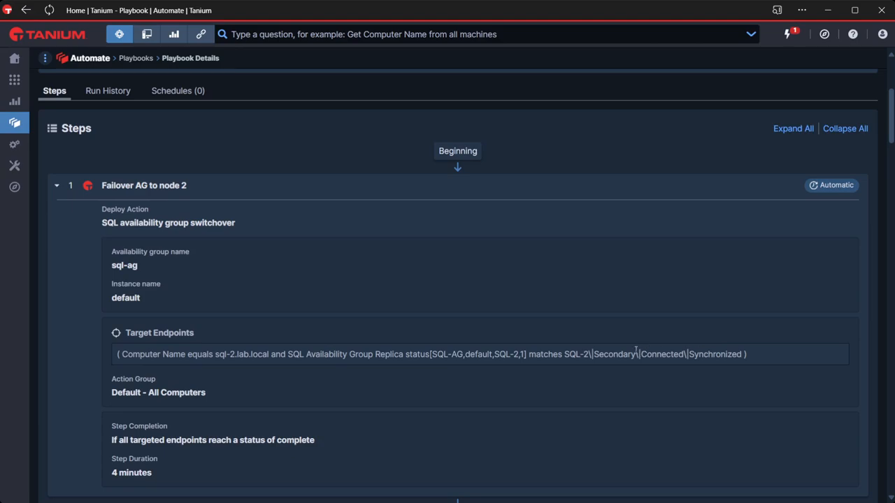
mouse_move(99, 230)
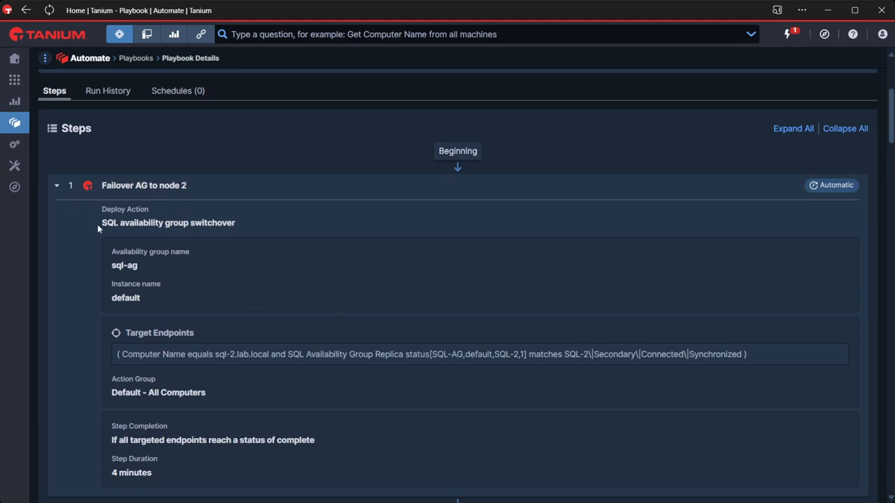
Step: Review step 1 'Failover AG to node 2' with its availability group and target endpoint
scroll("down", 3)
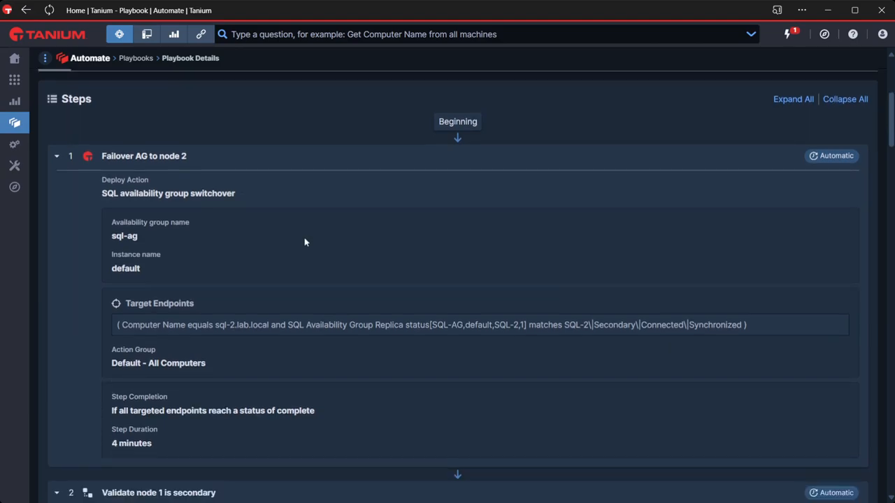
Step: Bring step 2 'Validate node 1 is secondary' and its verify condition into view
scroll("down", 3)
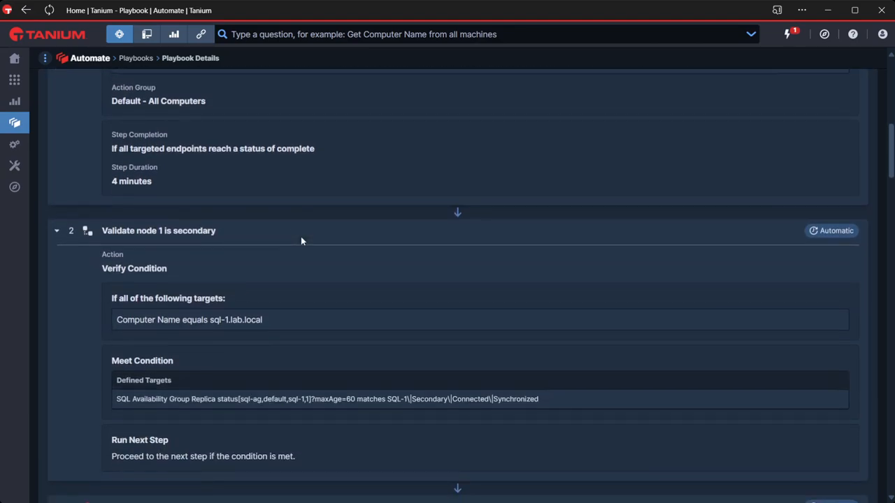
scroll("down", 3)
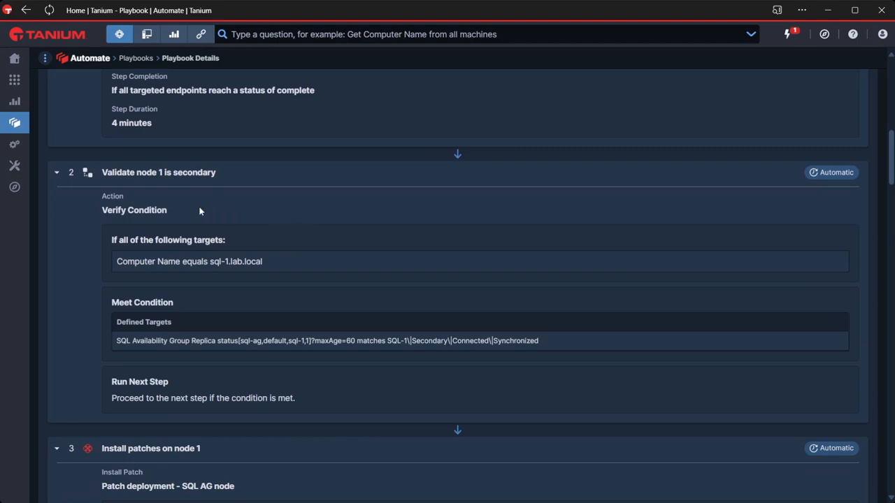
mouse_move(360, 282)
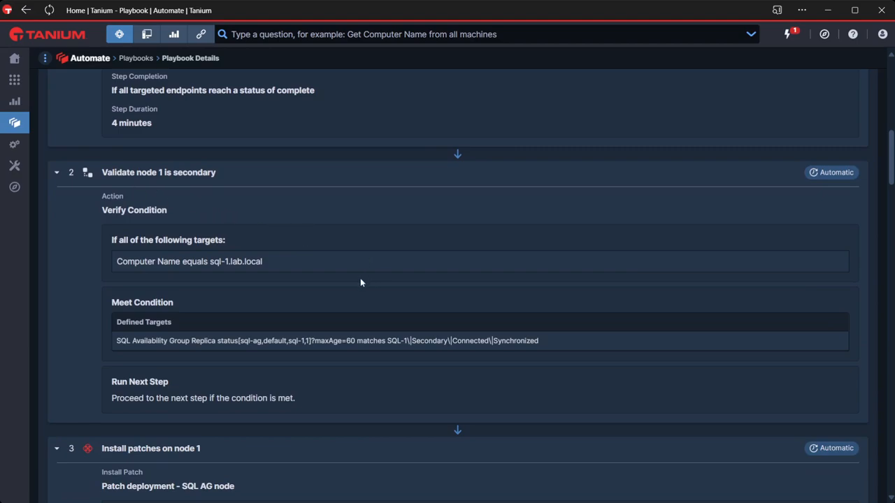
mouse_move(421, 366)
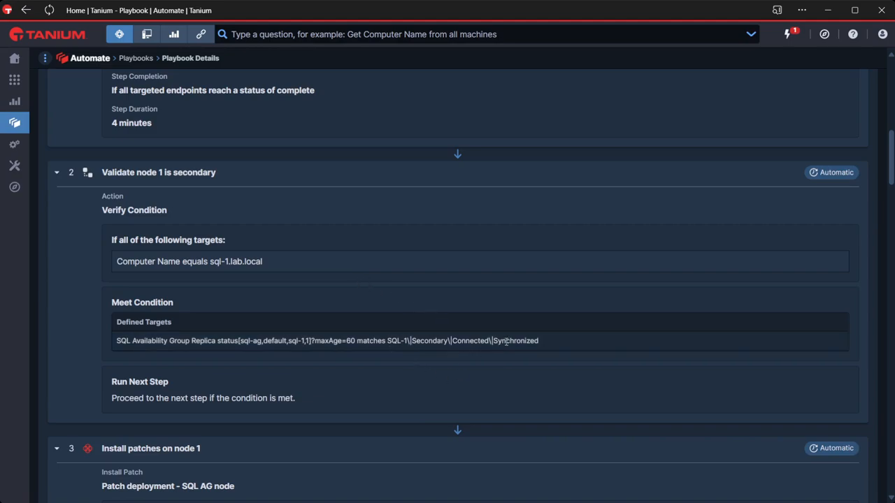
mouse_move(475, 351)
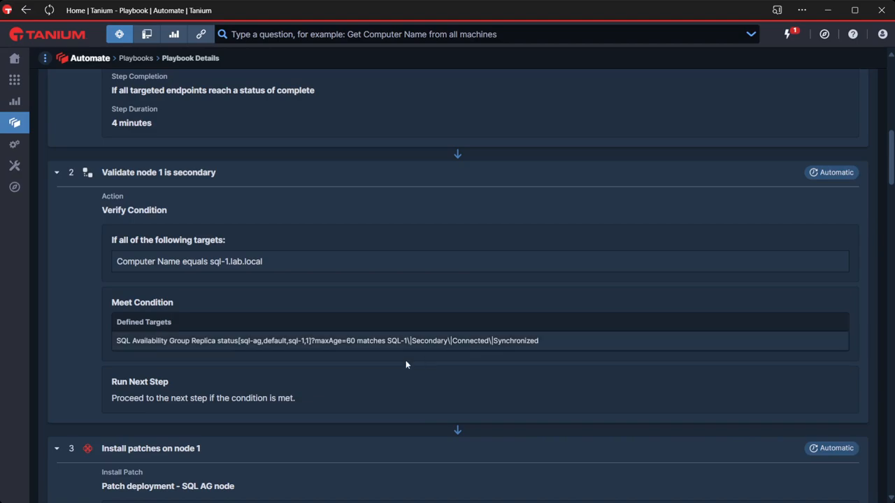
scroll("down", 3)
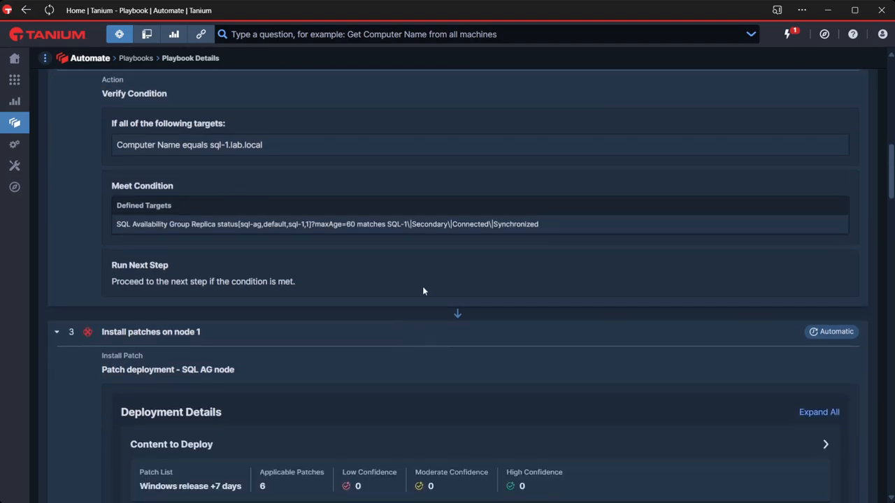
Step: Review step 3 'Install patches on node 1' through deployment details, settings and user notifications
scroll("down", 3)
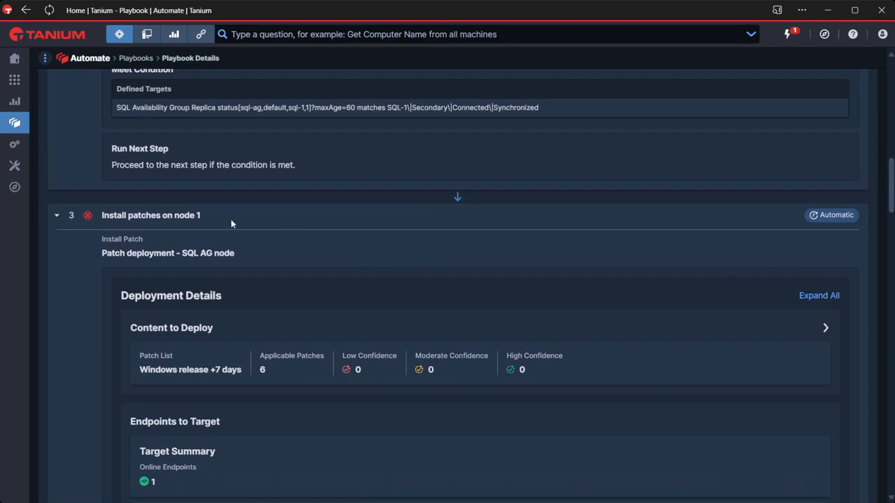
scroll("down", 3)
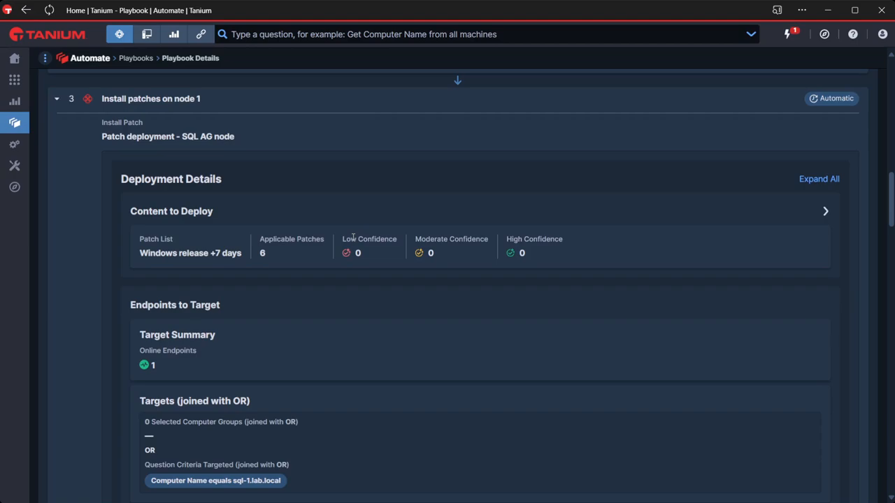
mouse_move(363, 356)
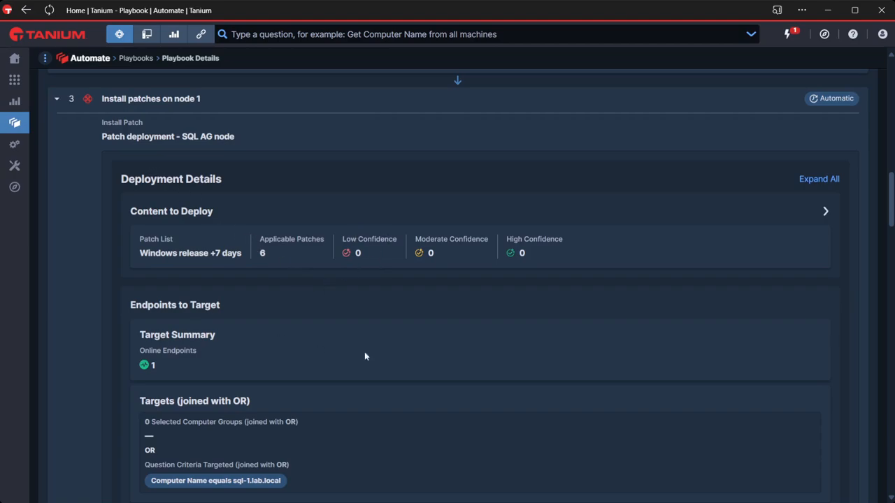
mouse_move(133, 252)
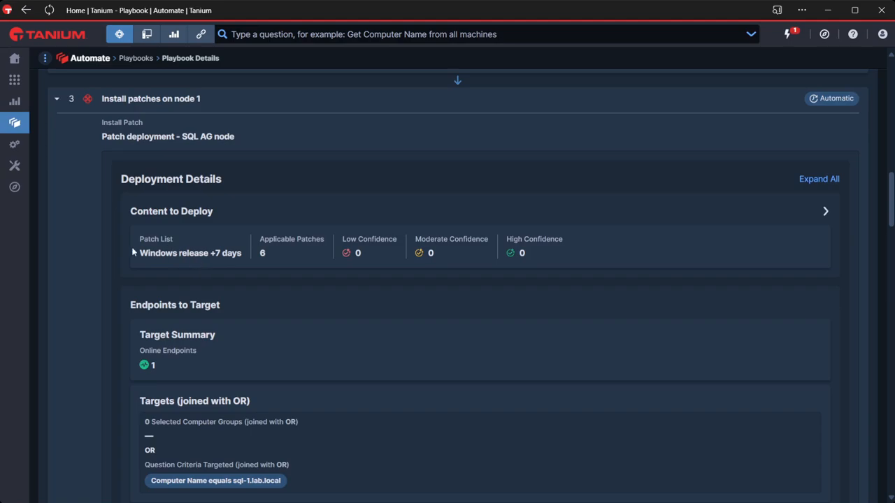
mouse_move(140, 263)
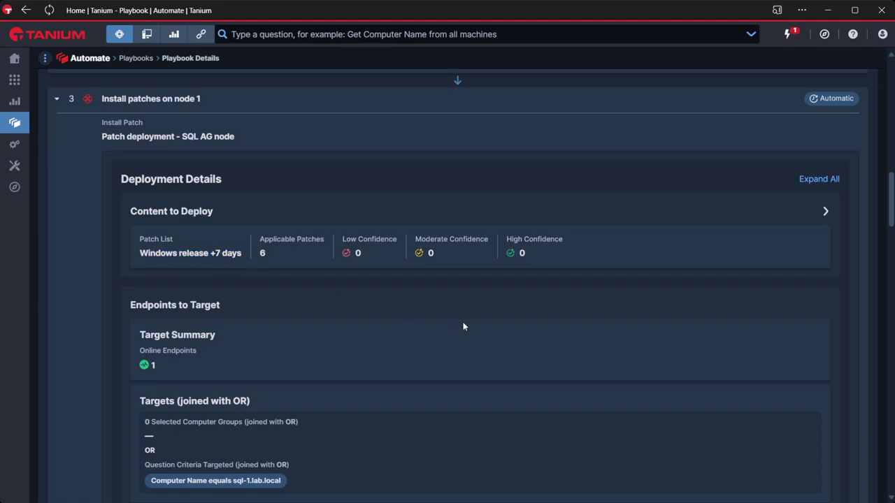
scroll("down", 3)
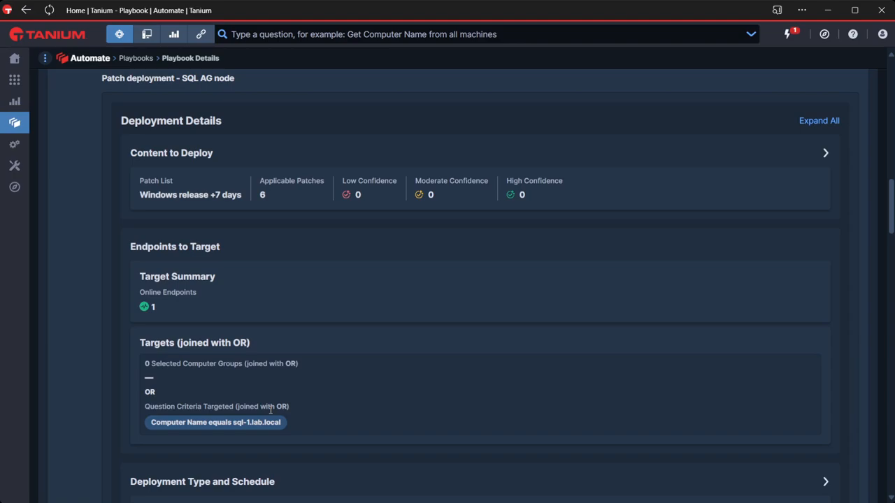
mouse_move(323, 265)
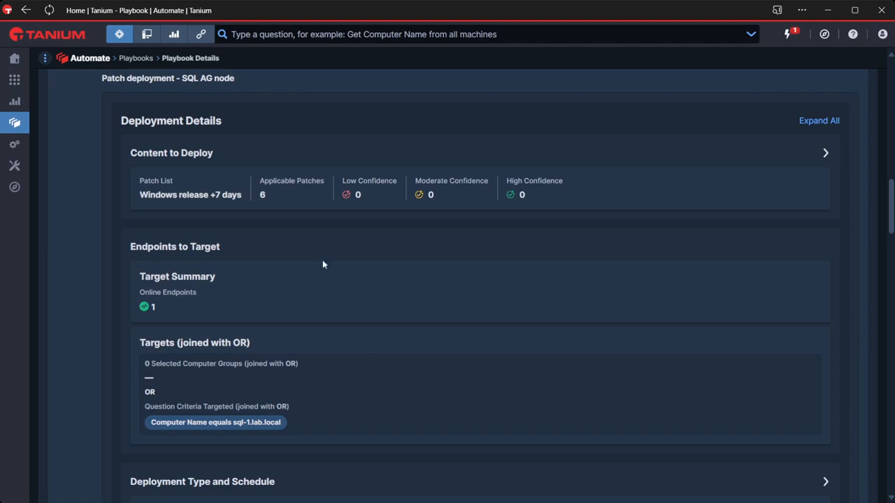
scroll("down", 3)
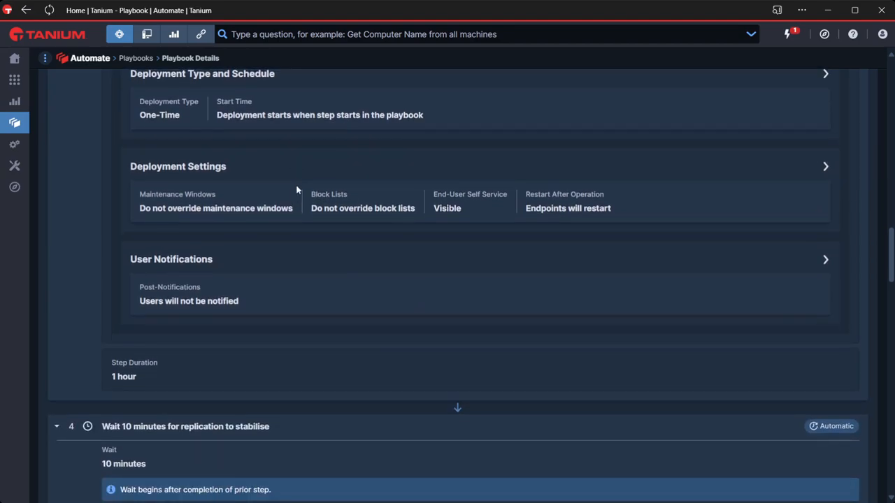
mouse_move(548, 230)
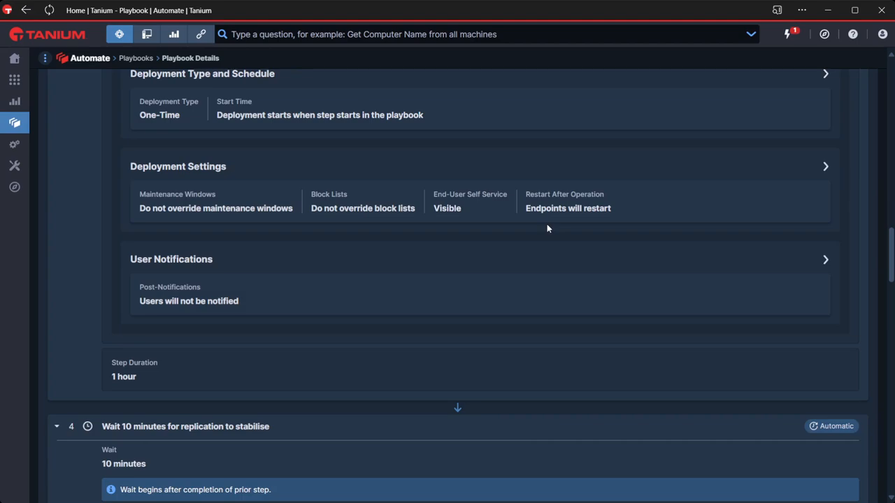
mouse_move(211, 277)
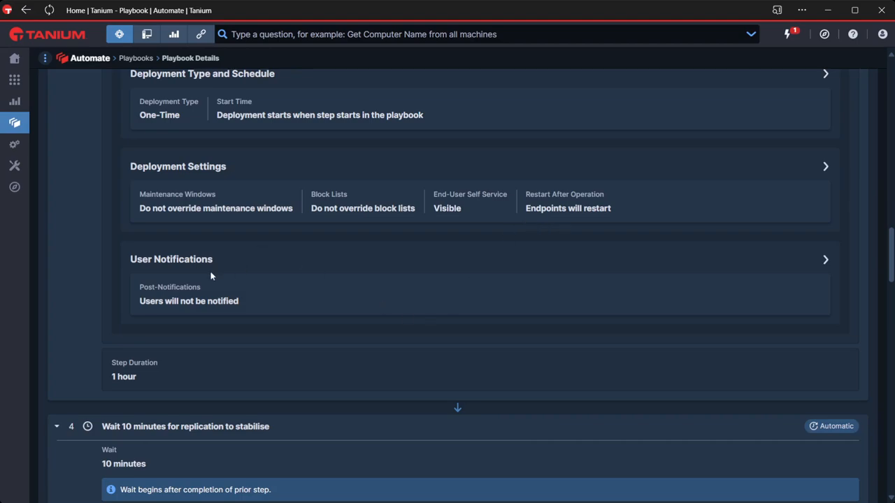
mouse_move(613, 207)
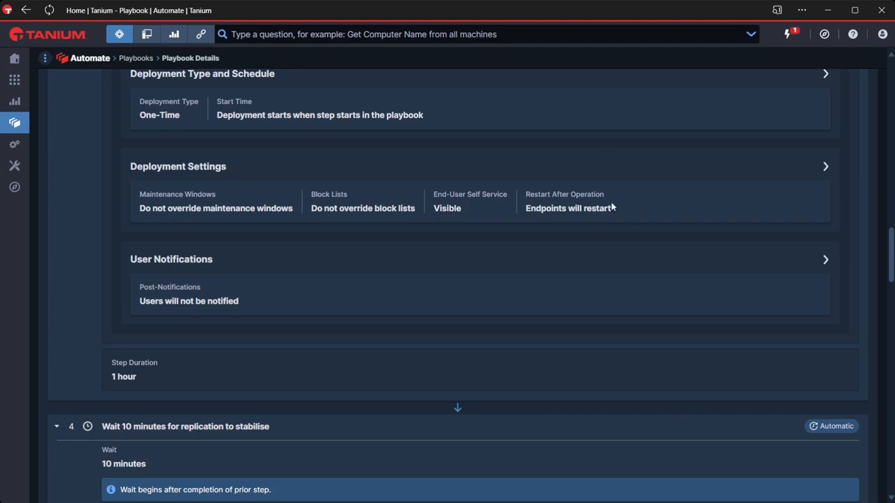
mouse_move(556, 256)
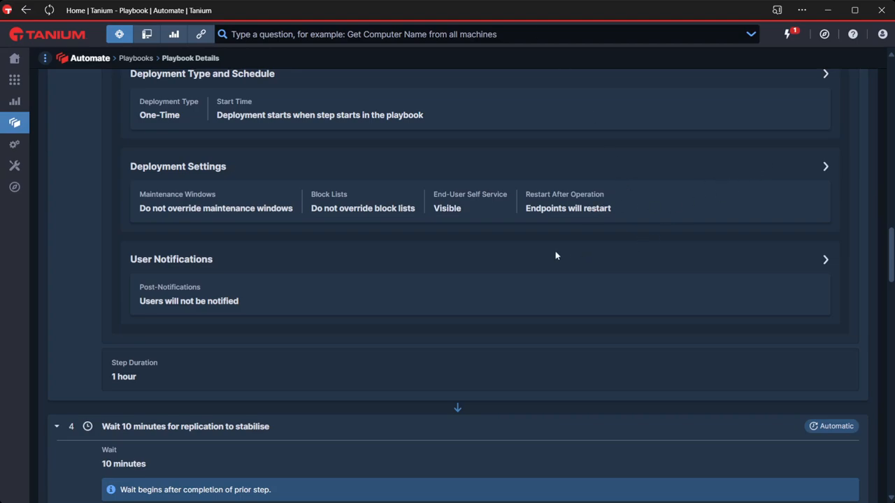
Step: Scroll past the wait and failover steps to step 7 'Validate node 2 is secondary'
scroll("down", 3)
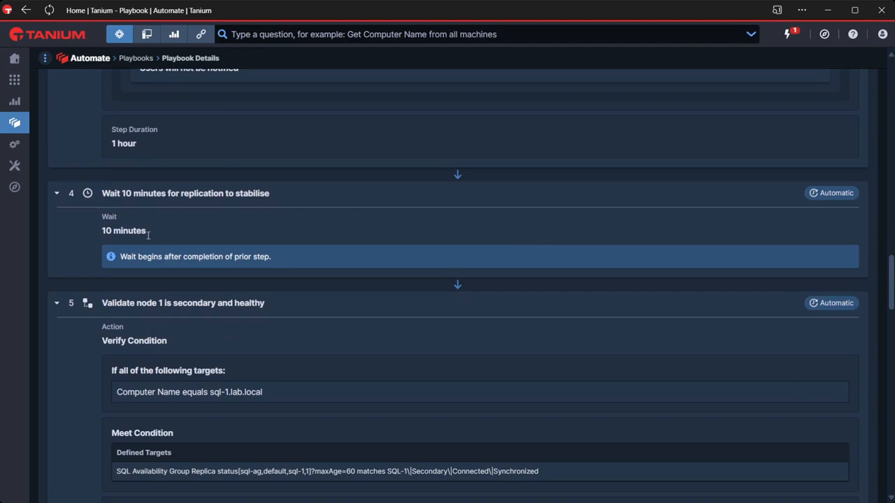
mouse_move(361, 218)
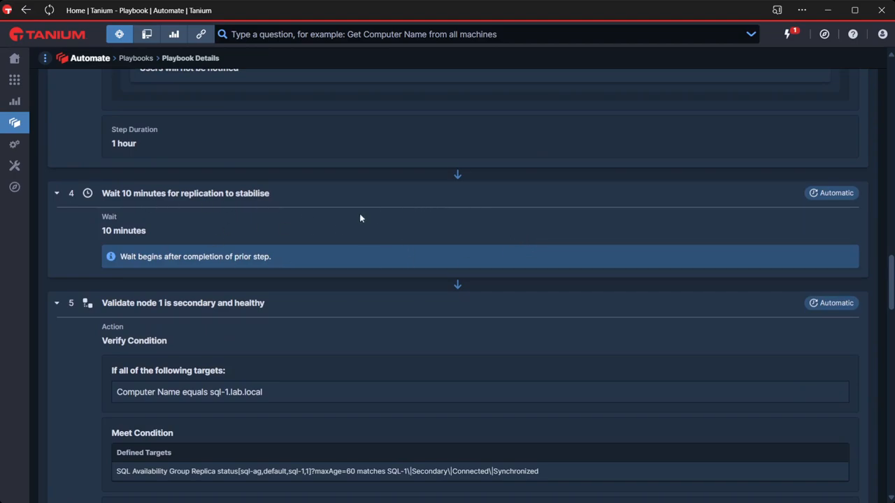
scroll("down", 3)
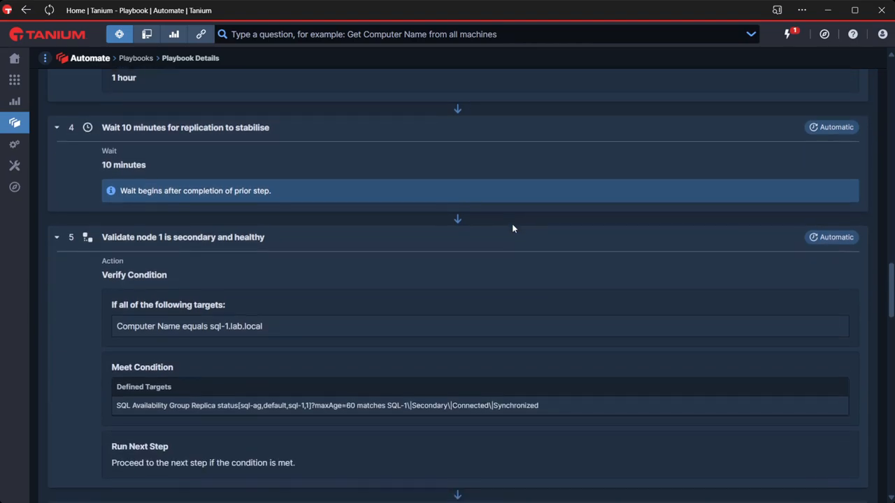
scroll("down", 3)
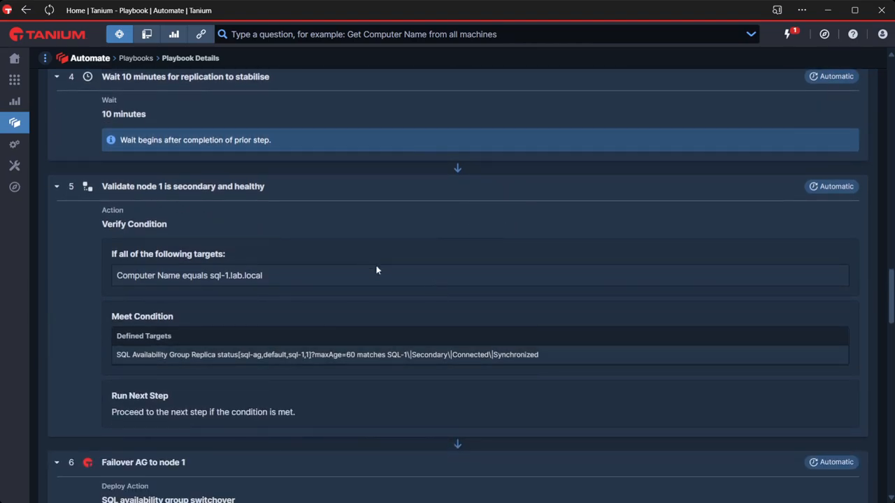
mouse_move(489, 347)
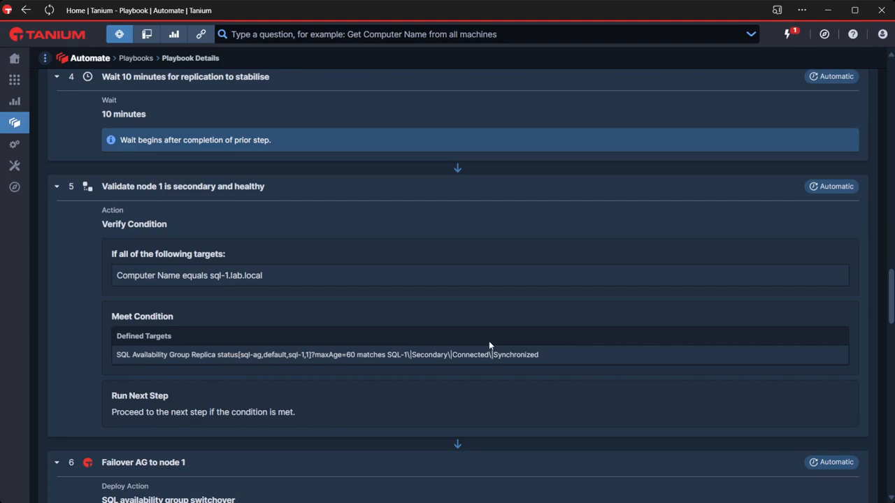
mouse_move(466, 325)
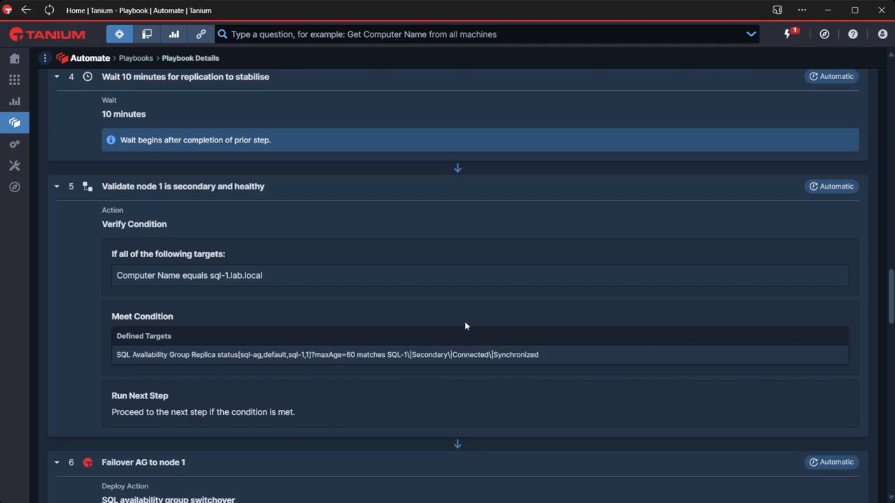
scroll("down", 3)
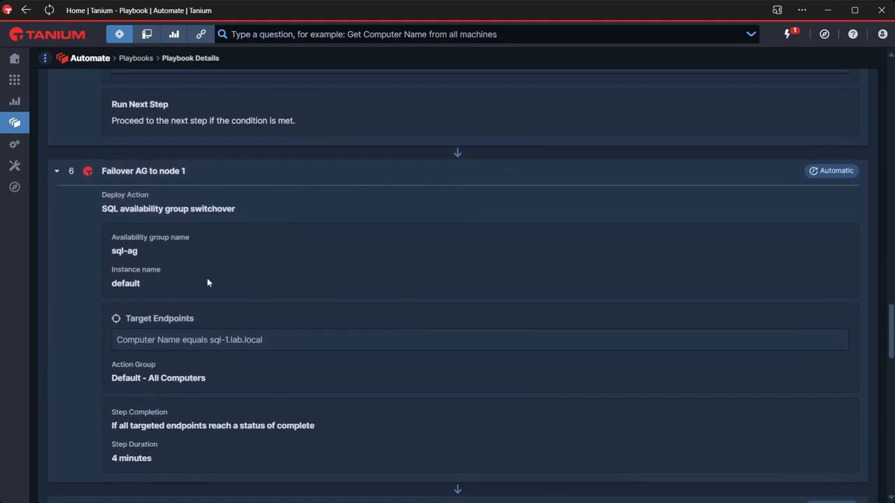
scroll("down", 3)
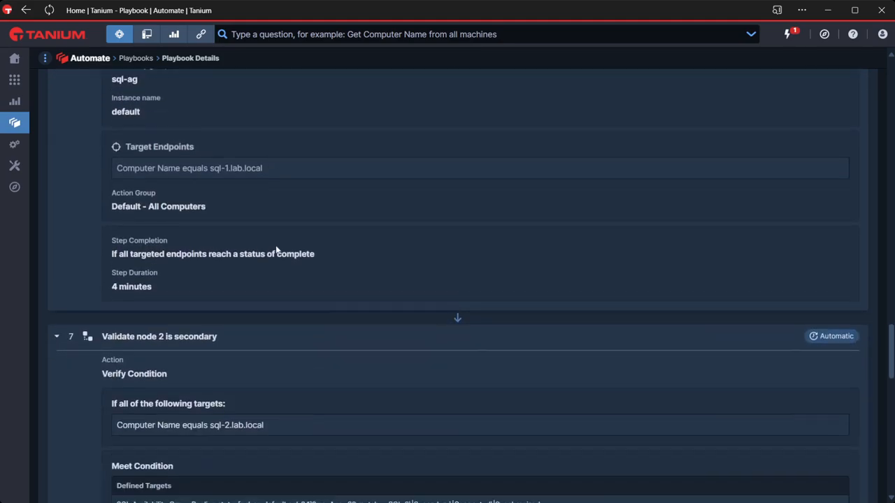
scroll("down", 3)
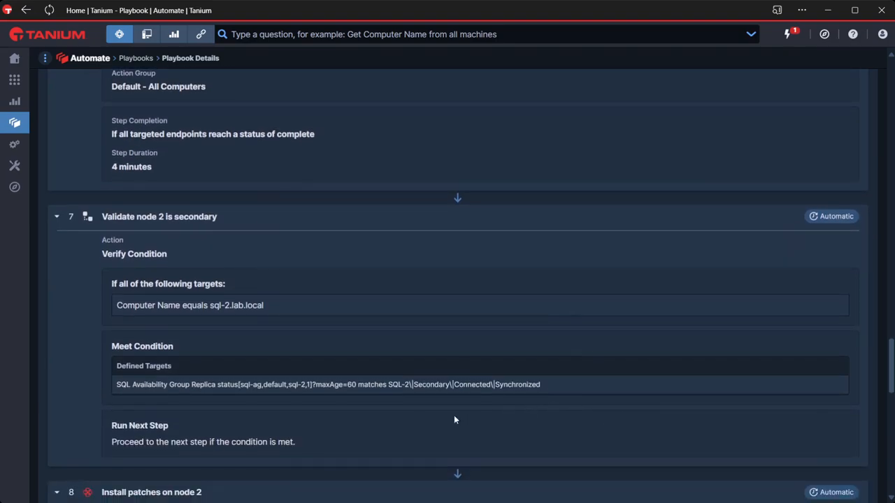
mouse_move(556, 396)
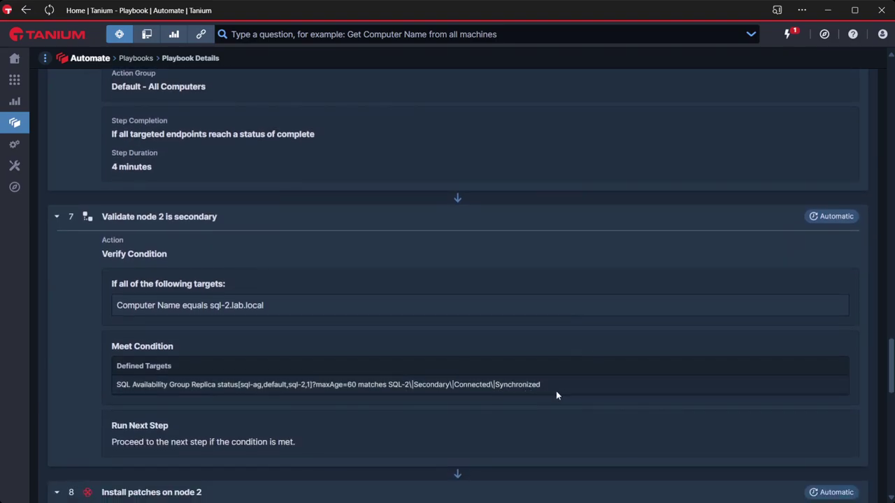
Step: Review step 8 'Install patches on node 2' to the playbook's end, then return to the top
scroll("down", 3)
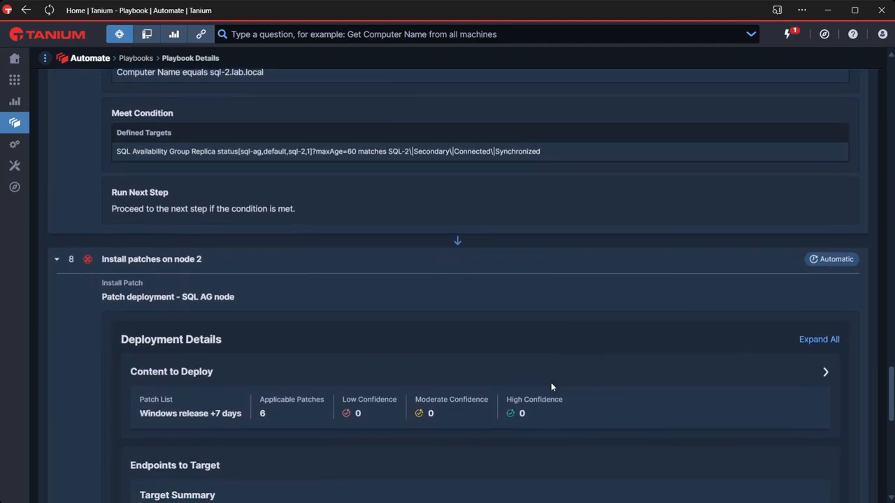
scroll("down", 3)
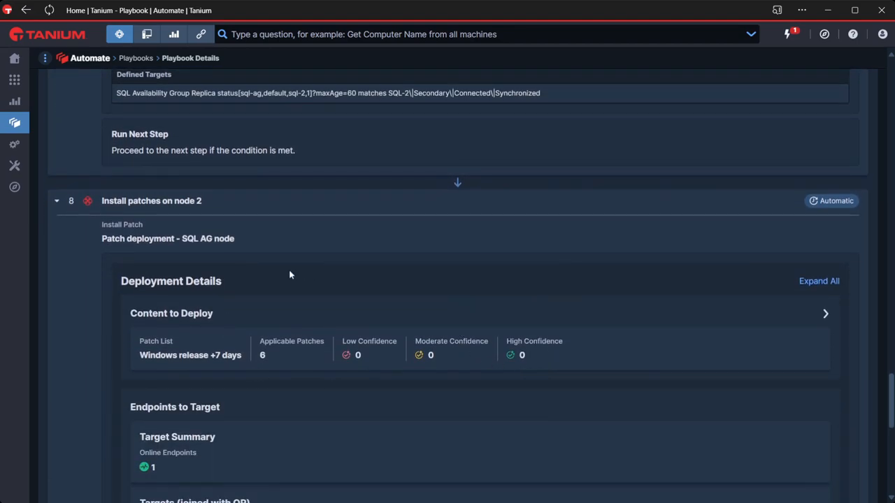
mouse_move(297, 263)
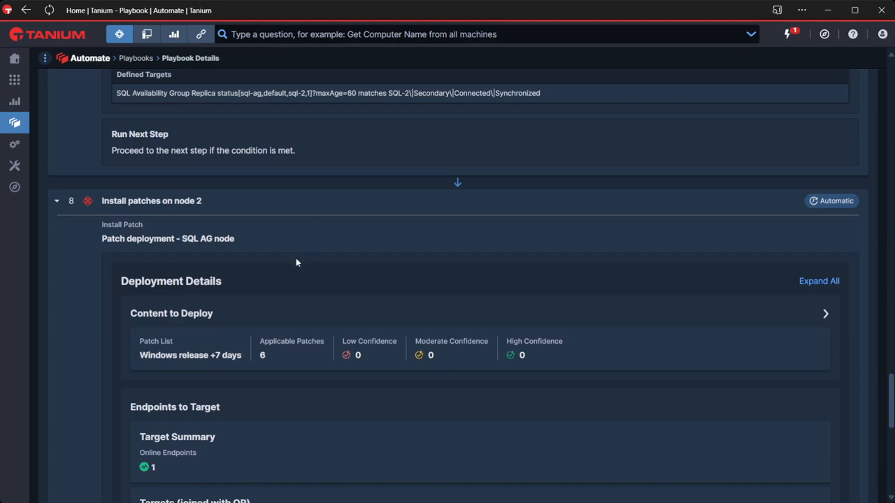
scroll("down", 3)
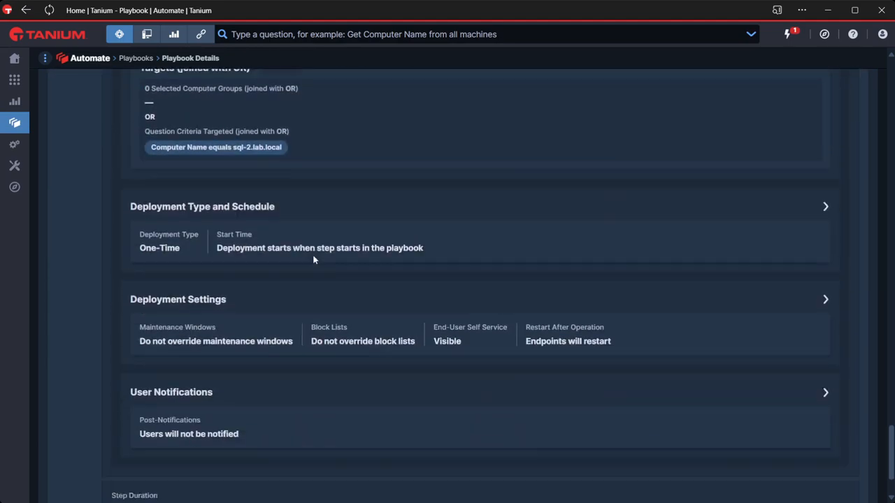
scroll("down", 3)
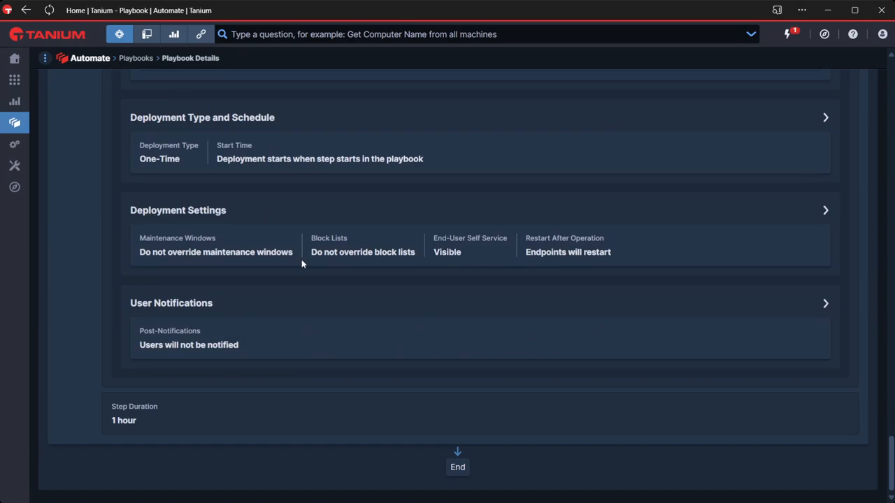
mouse_move(500, 344)
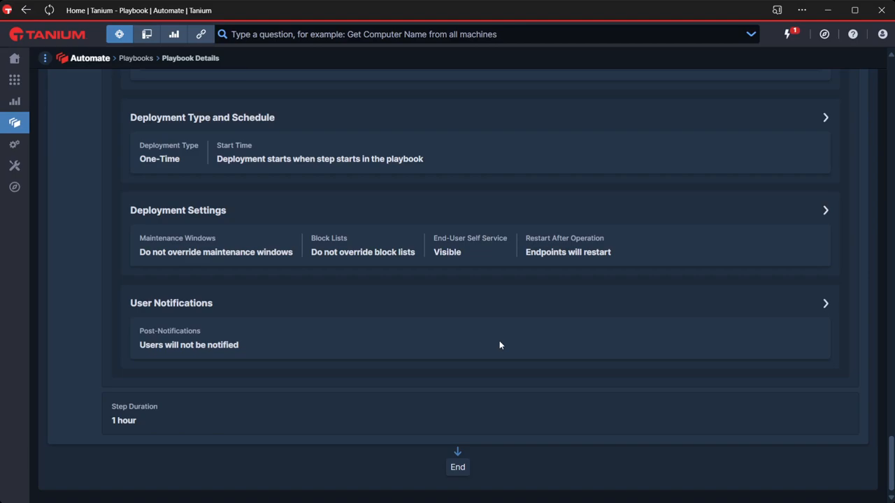
mouse_move(587, 337)
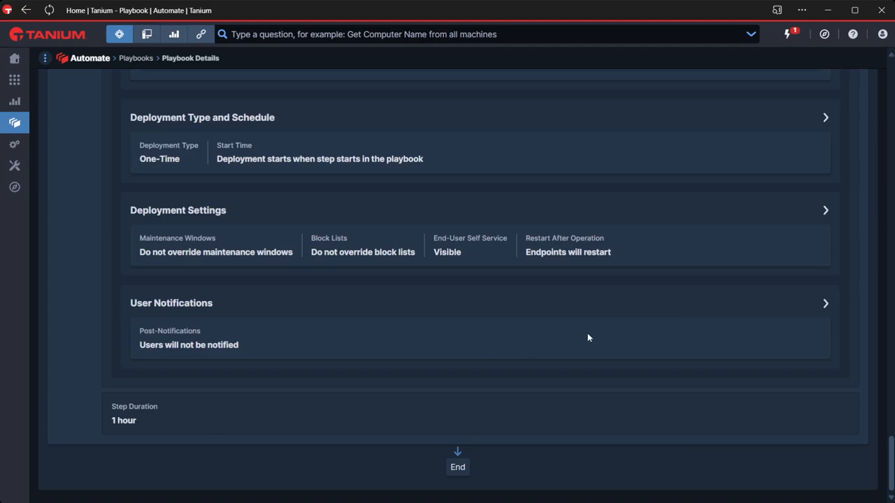
scroll("up", 3)
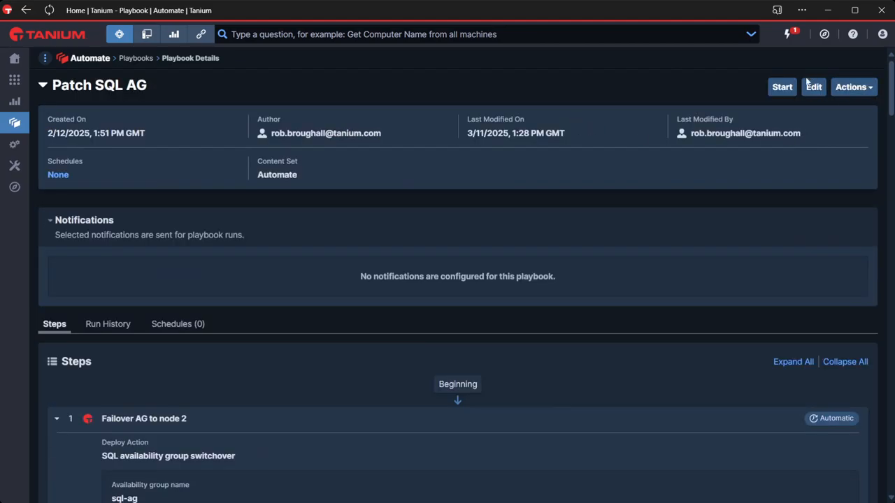
Step: Open the Patch SQL AG playbook for editing and show its notification event settings
left_click(813, 87)
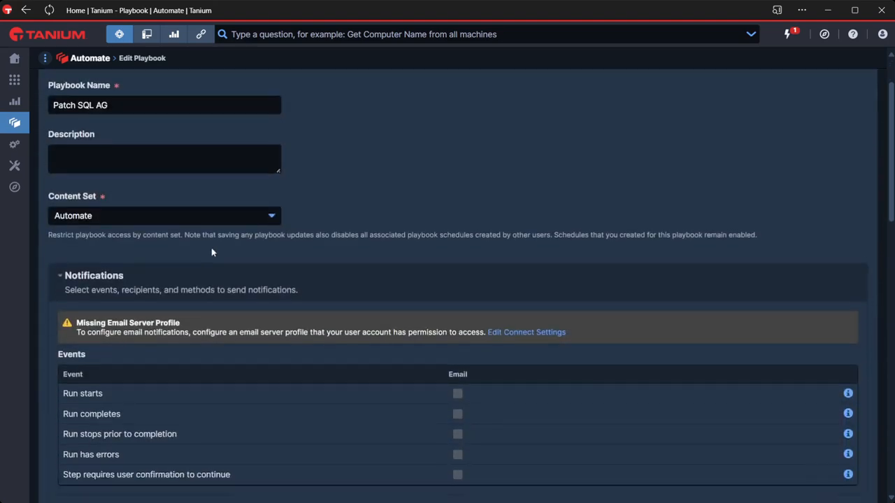
scroll("down", 3)
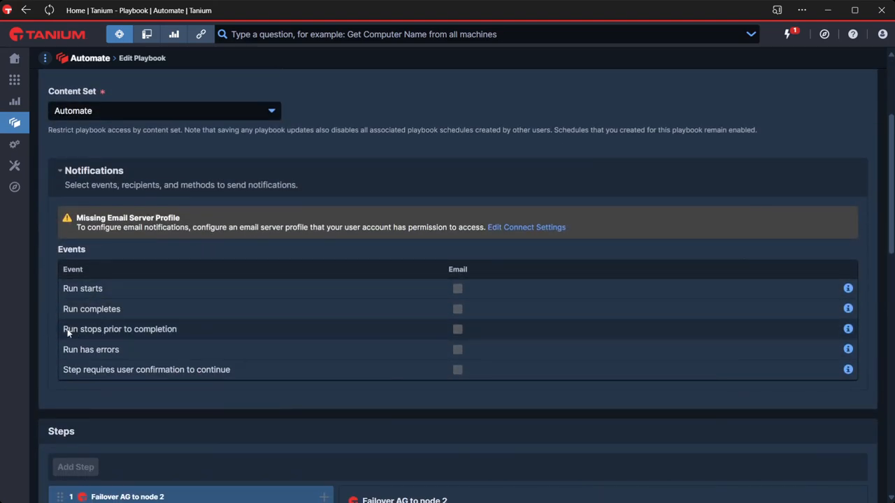
mouse_move(114, 336)
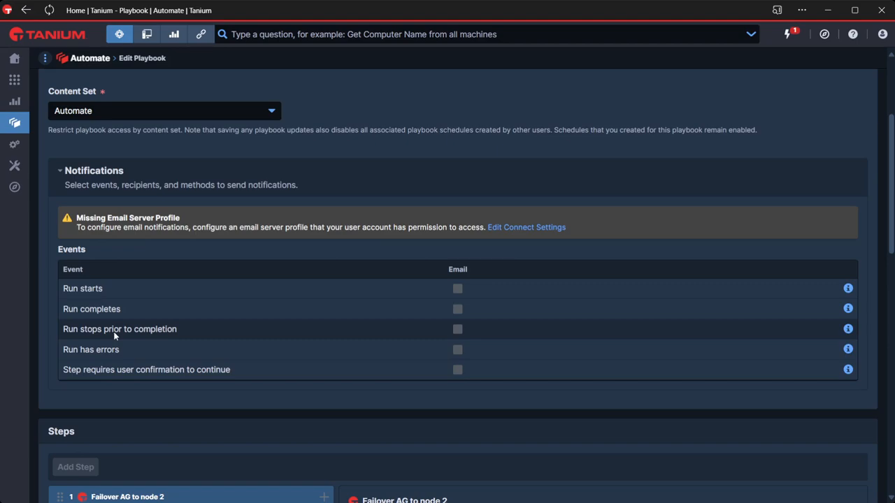
mouse_move(206, 282)
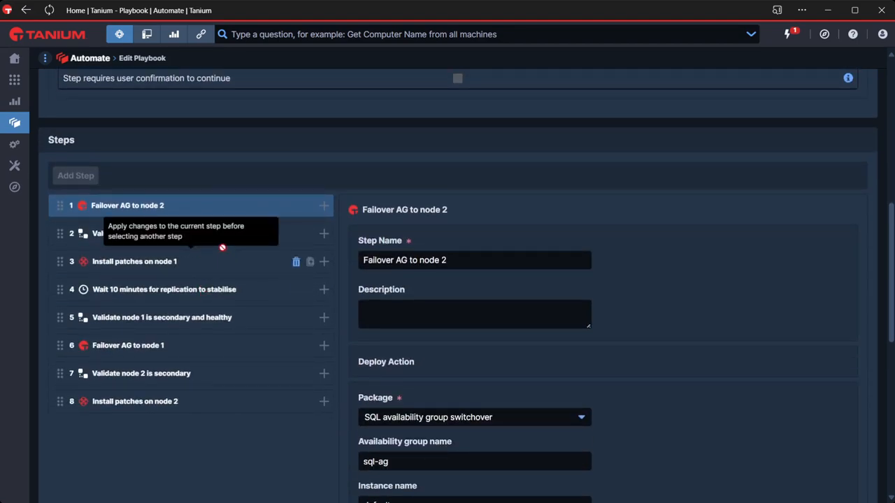
mouse_move(296, 193)
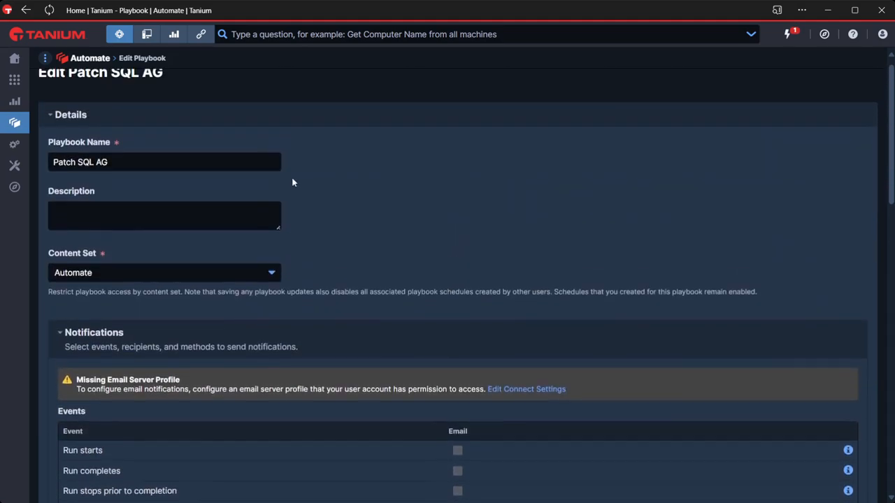
scroll("up", 3)
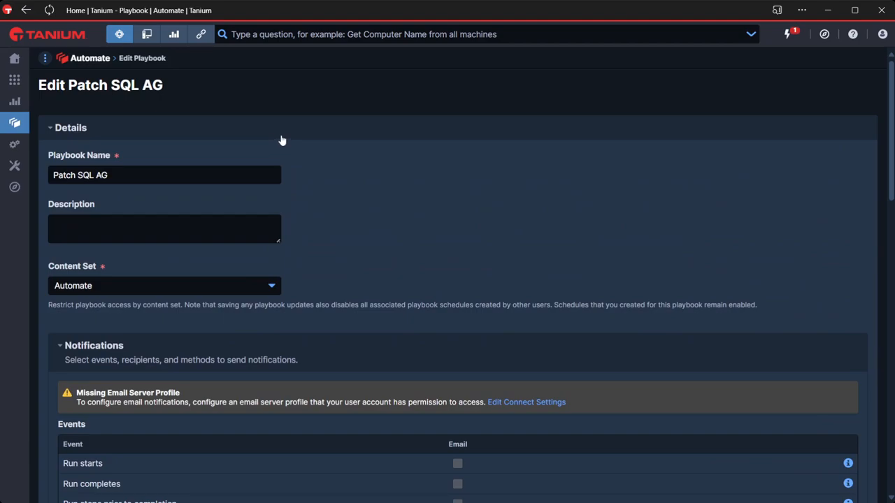
mouse_move(282, 140)
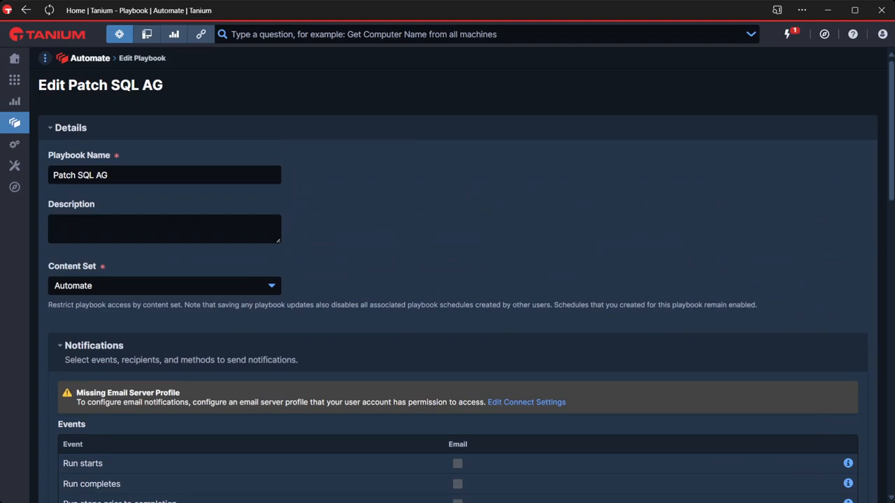